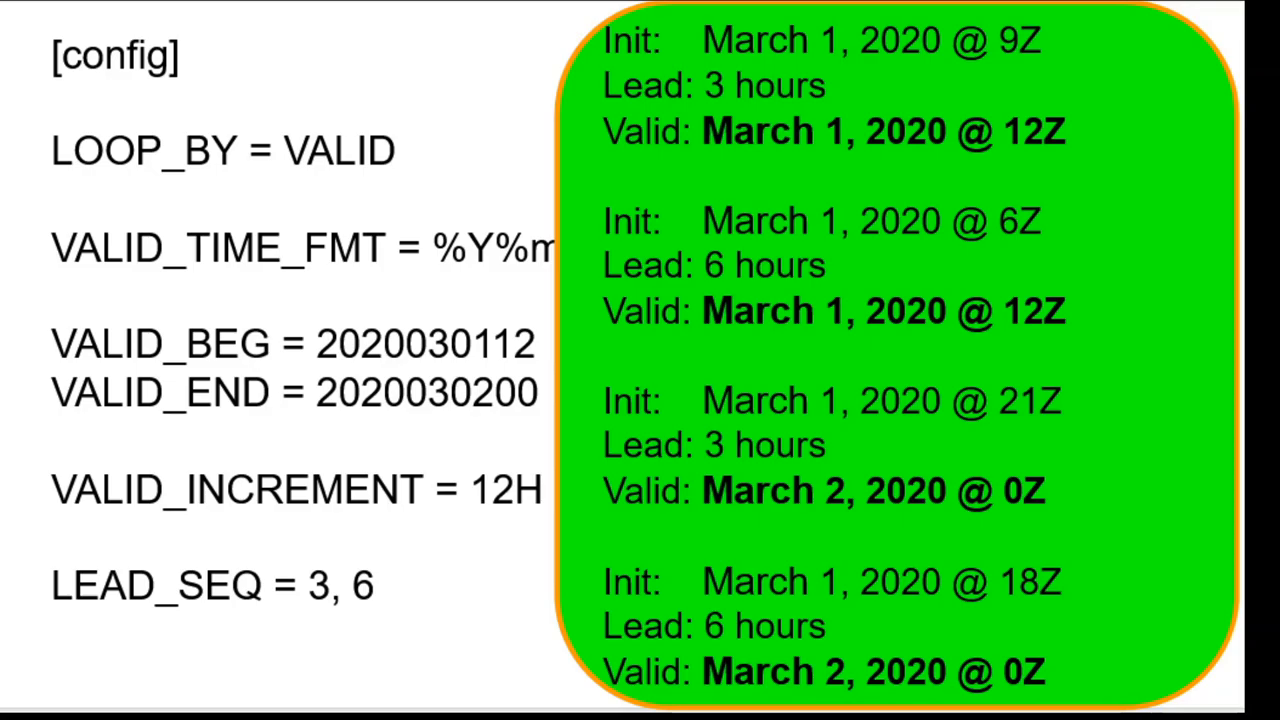
key(Right)
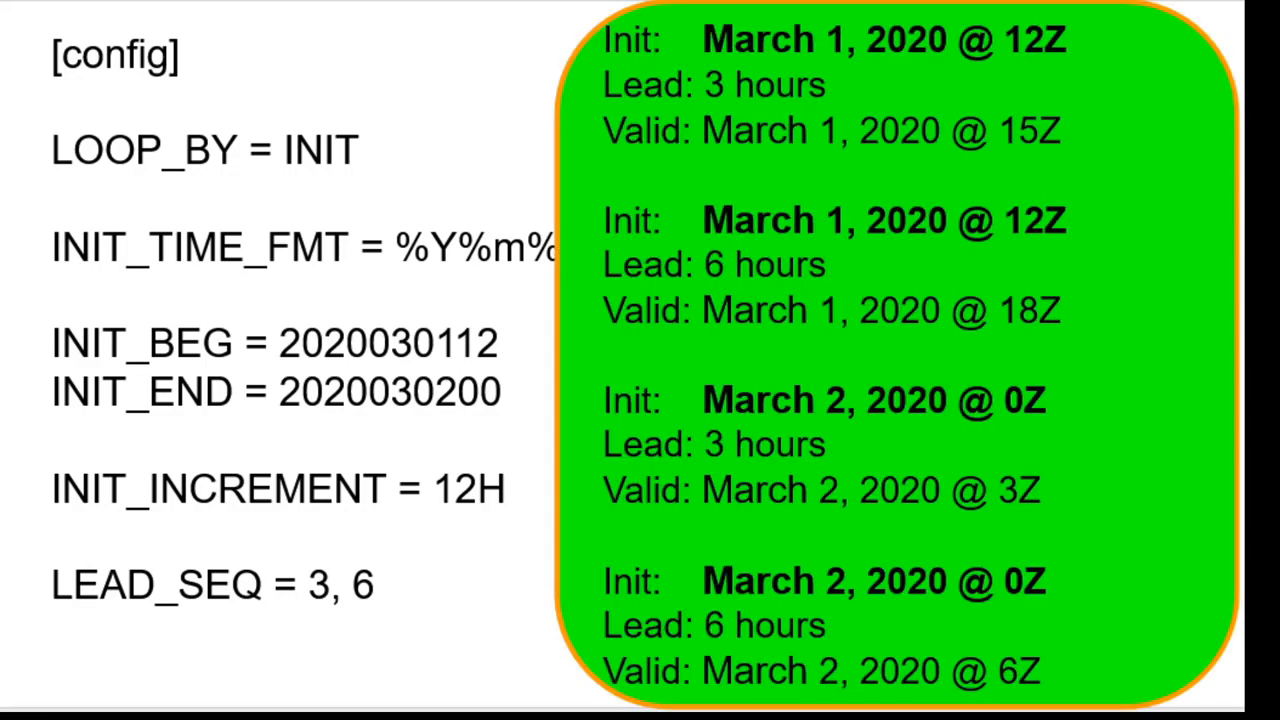